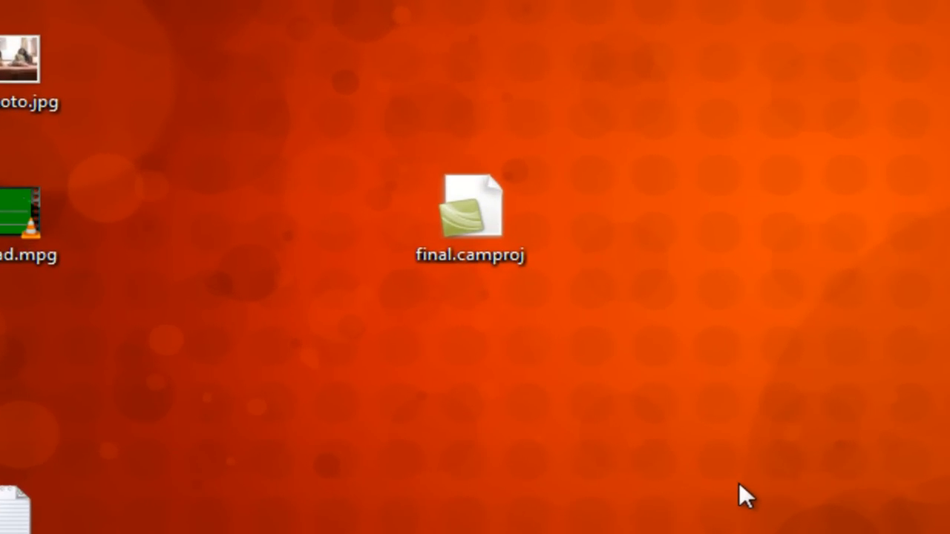
{"action": "mouse_move", "coordinate": [473, 143]}
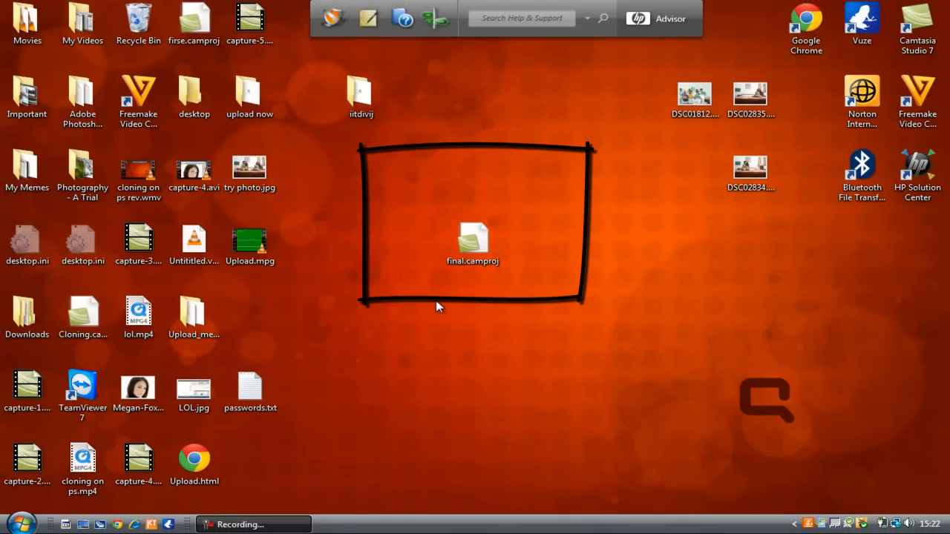
- Open final.camproj in Camtasia Studio and show the Produce and share options
{"action": "left_click", "coordinate": [473, 244]}
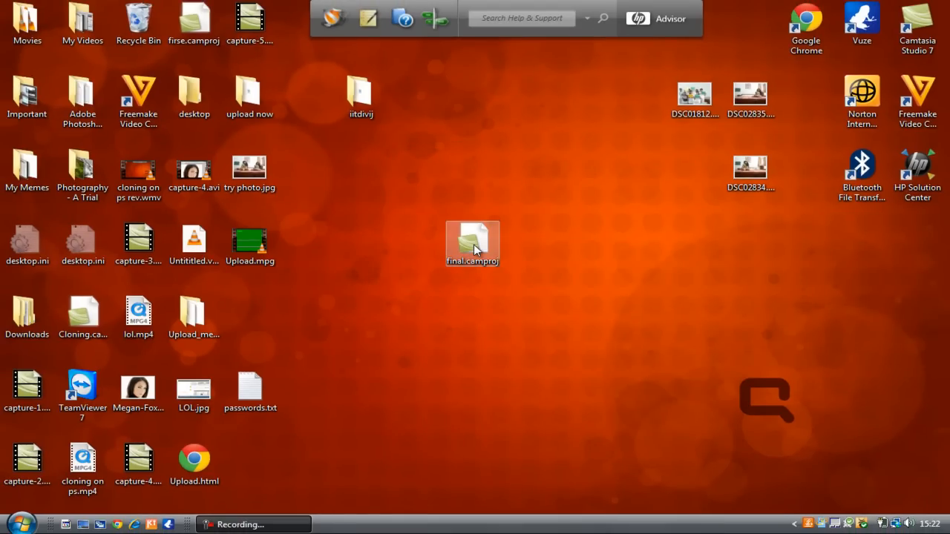
{"action": "left_click", "coordinate": [473, 237]}
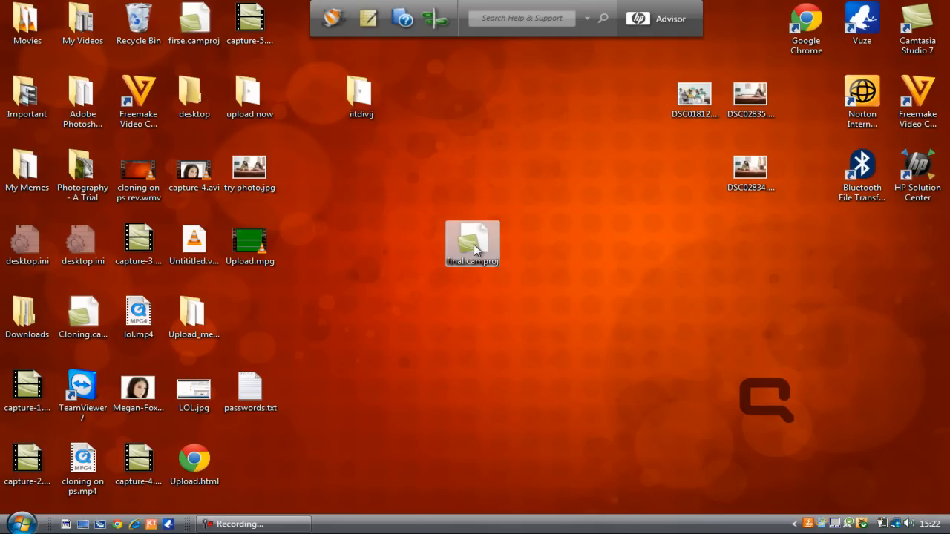
{"action": "double_click", "coordinate": [472, 242]}
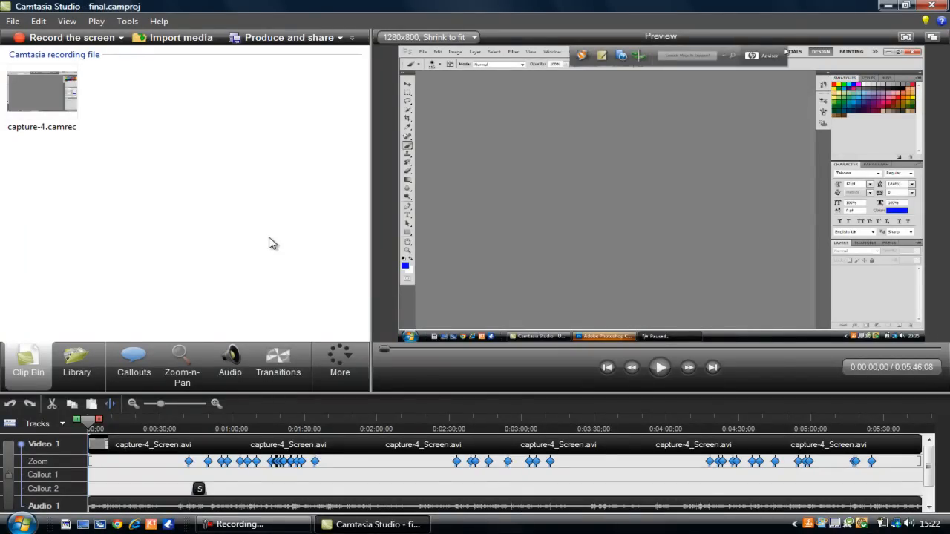
{"action": "mouse_move", "coordinate": [318, 225]}
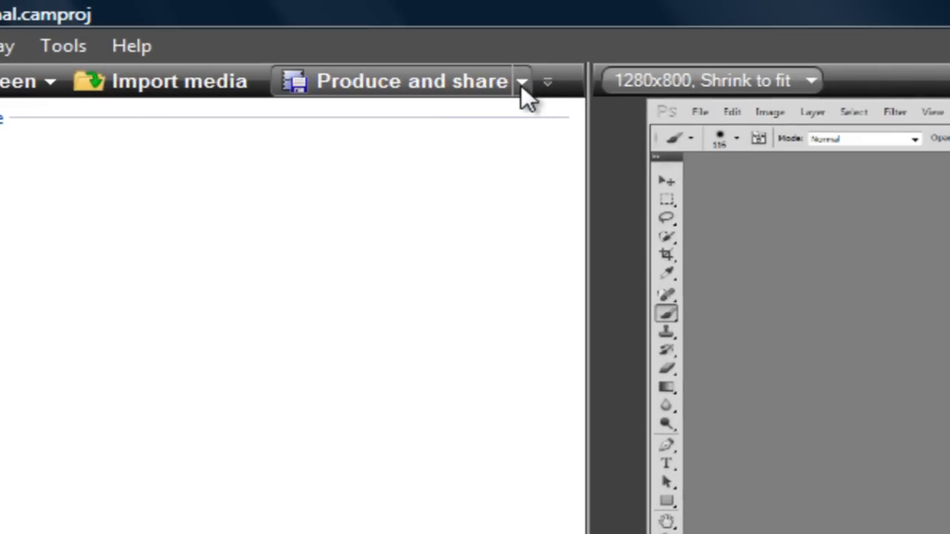
{"action": "left_click", "coordinate": [527, 80]}
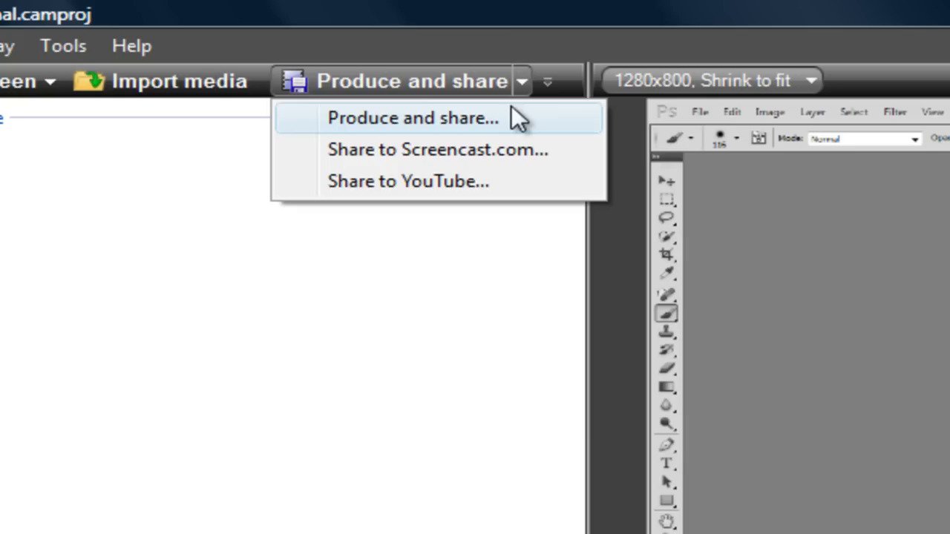
{"action": "mouse_move", "coordinate": [512, 133]}
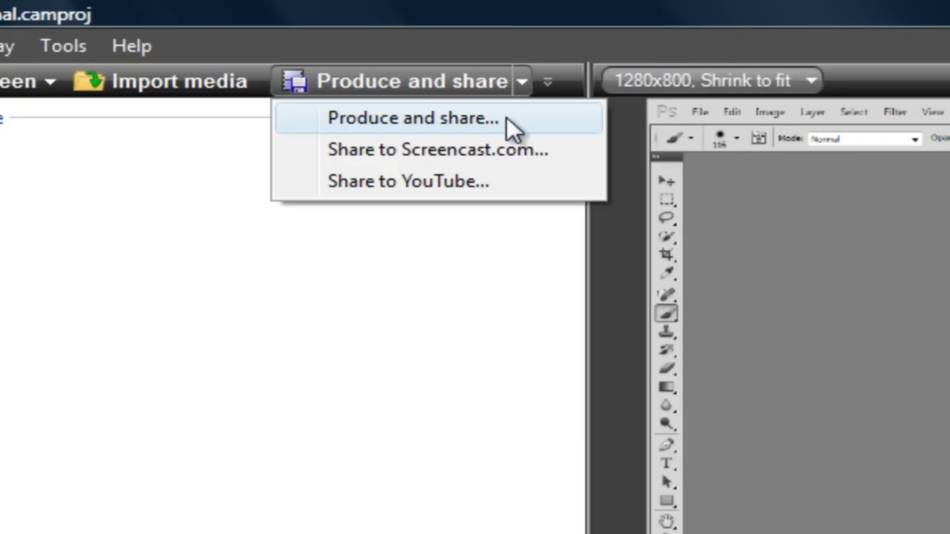
- Start the Production Wizard and keep the HD 1280x720 MPEG-4 preset
{"action": "left_click", "coordinate": [412, 118]}
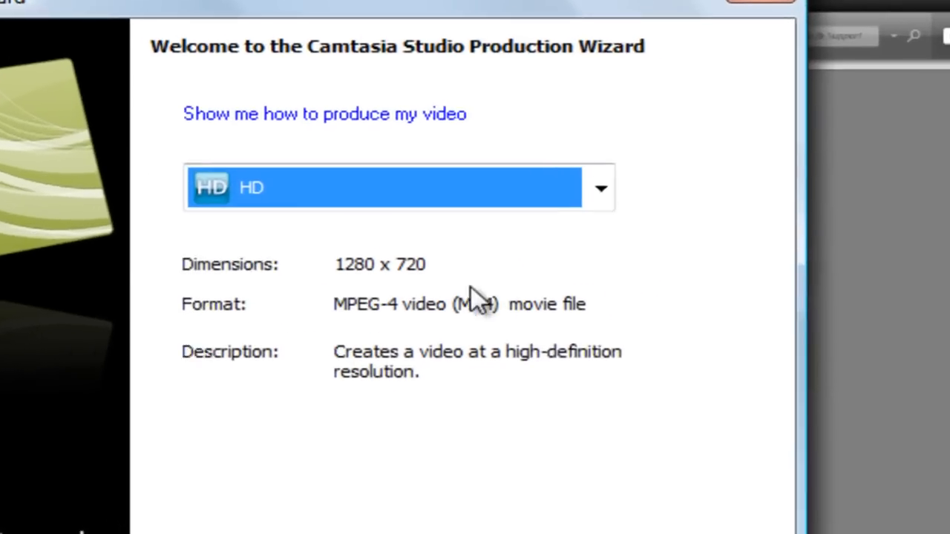
{"action": "left_click", "coordinate": [603, 187]}
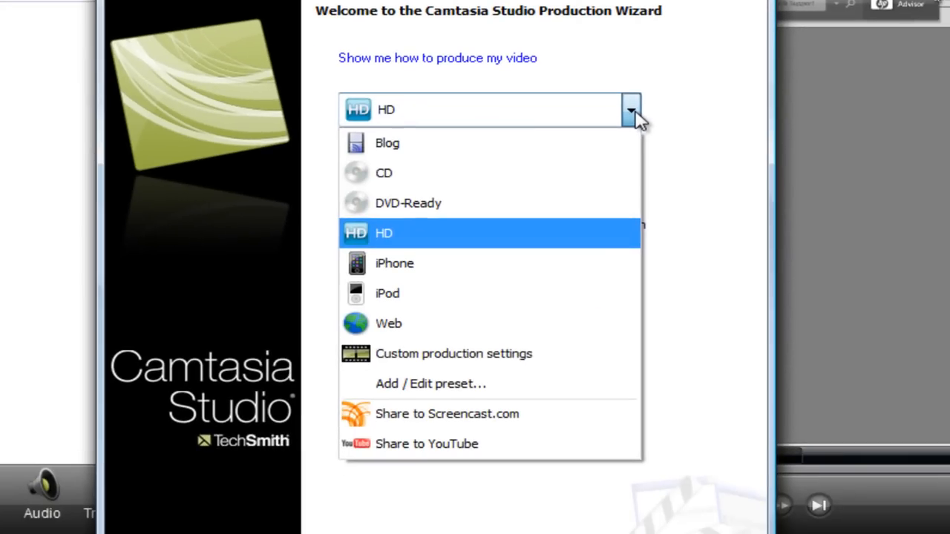
{"action": "mouse_move", "coordinate": [446, 236]}
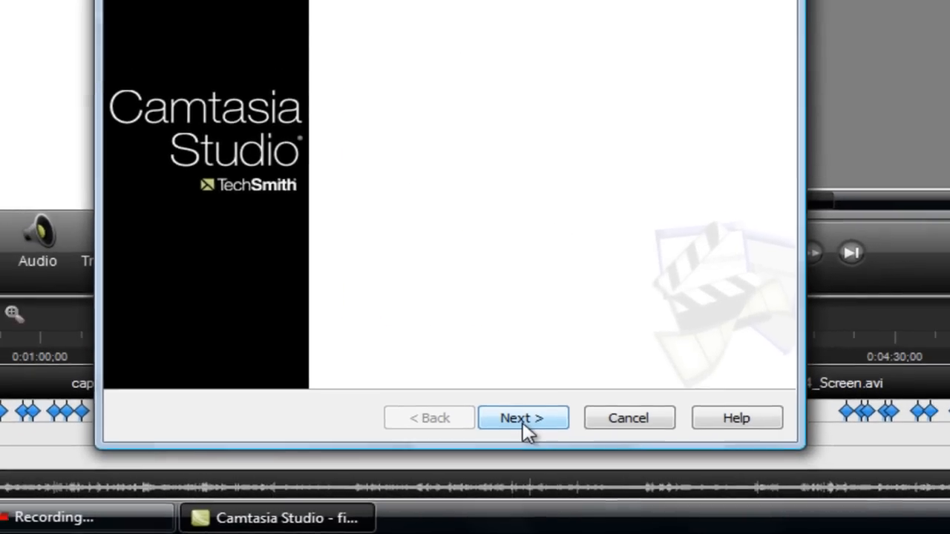
{"action": "left_click", "coordinate": [522, 417]}
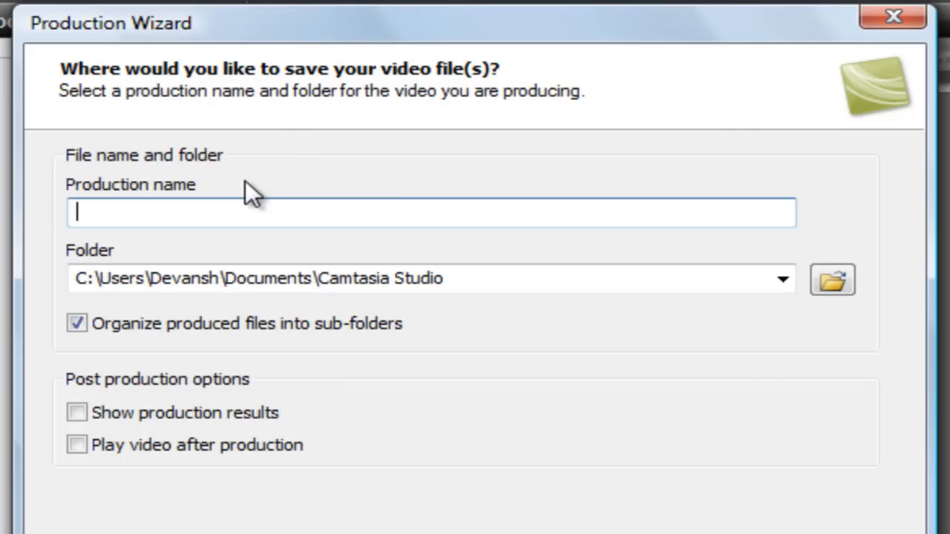
- Name the production 'try' and set it to save to the Desktop
{"action": "type", "text": "try"}
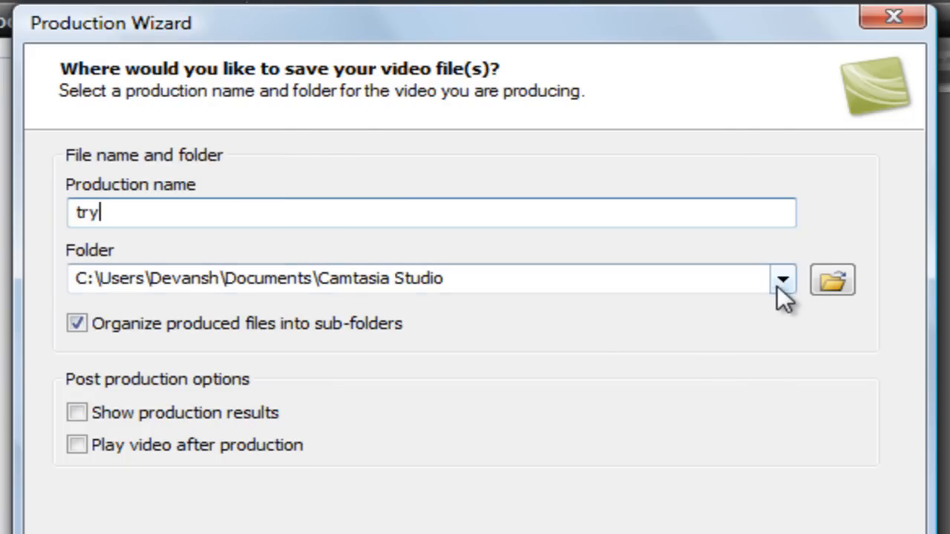
{"action": "left_click", "coordinate": [836, 280]}
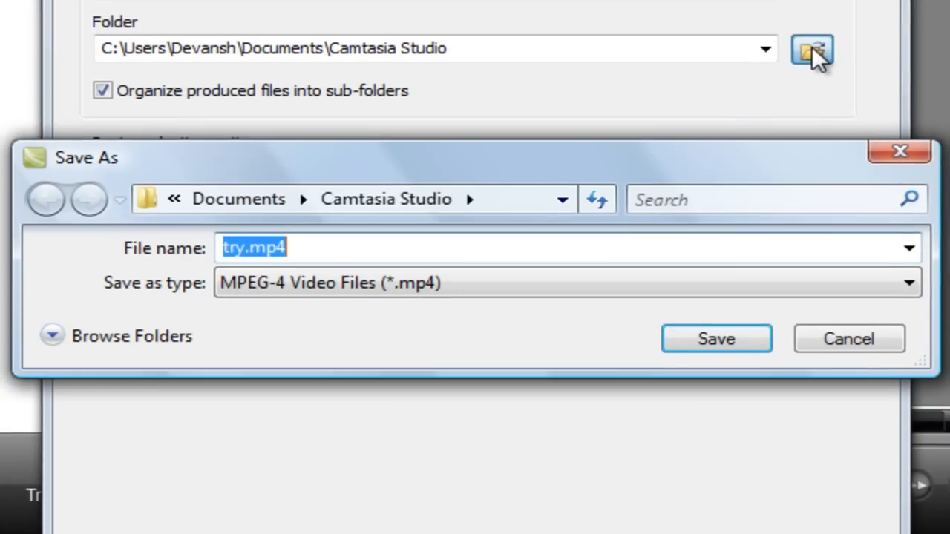
{"action": "left_click", "coordinate": [173, 199]}
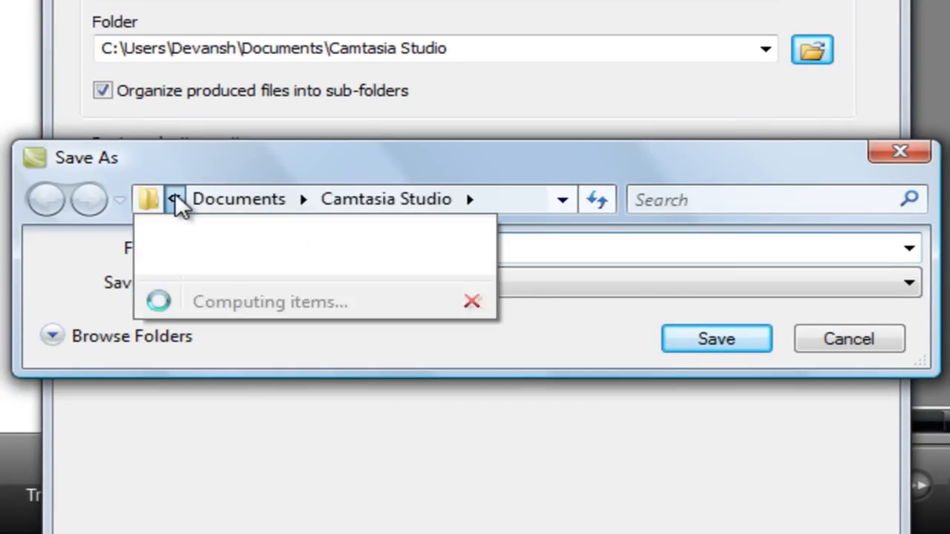
{"action": "left_click", "coordinate": [169, 199]}
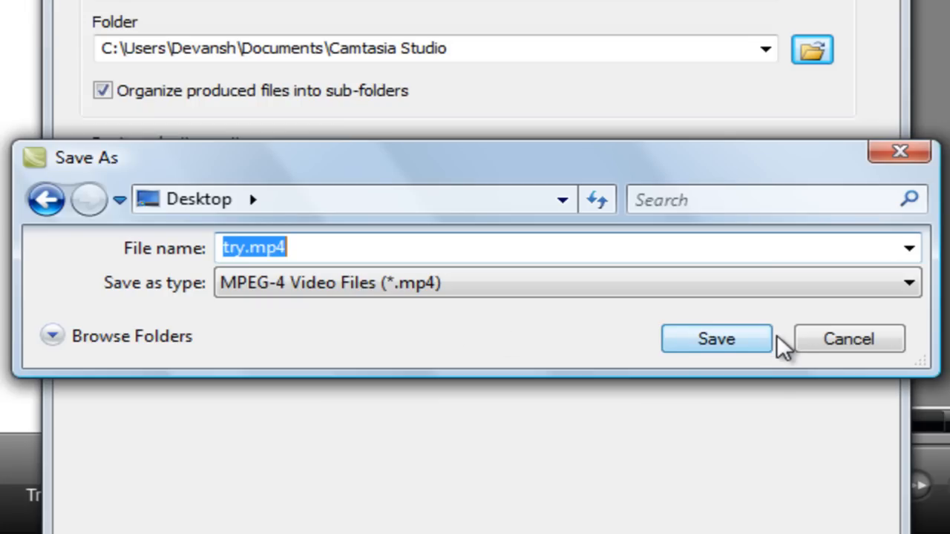
{"action": "left_click", "coordinate": [721, 339]}
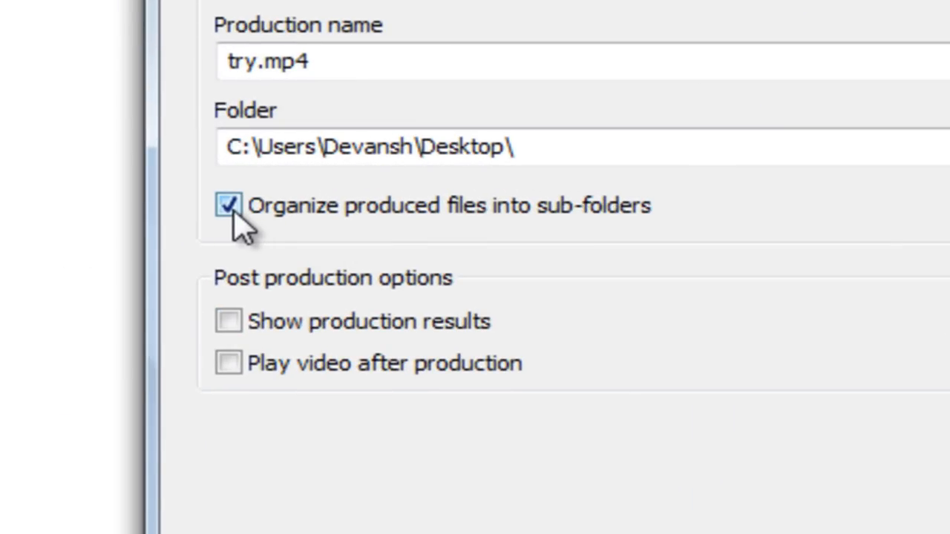
{"action": "mouse_move", "coordinate": [427, 230]}
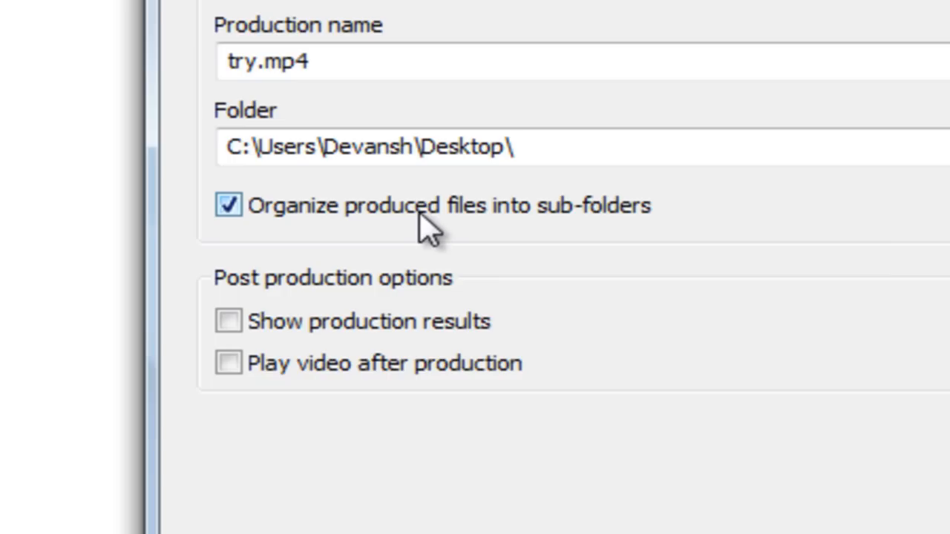
{"action": "mouse_move", "coordinate": [648, 225]}
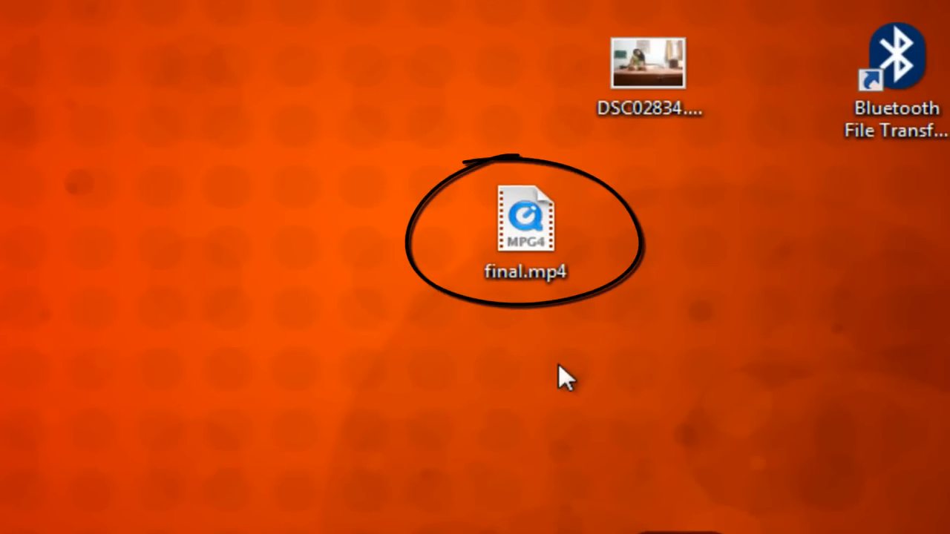
{"action": "mouse_move", "coordinate": [352, 326]}
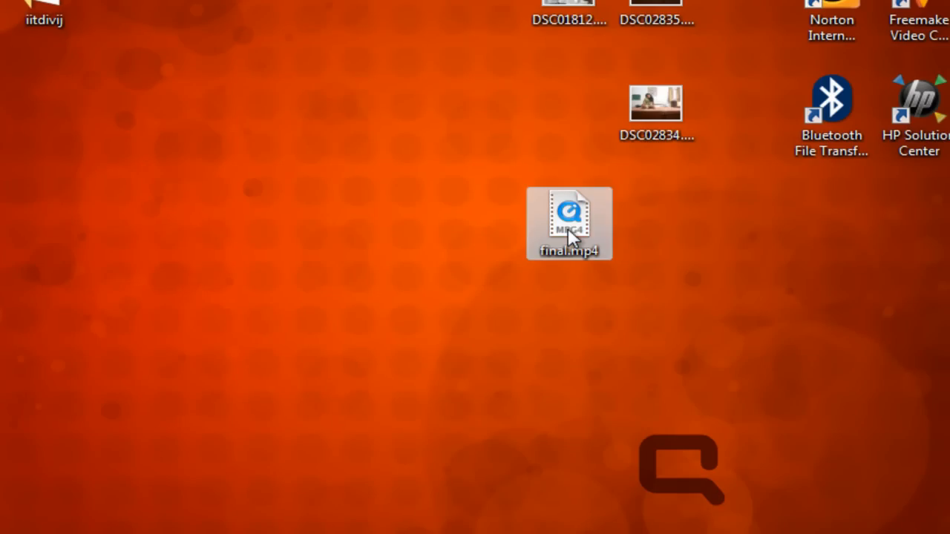
{"action": "mouse_move", "coordinate": [475, 352]}
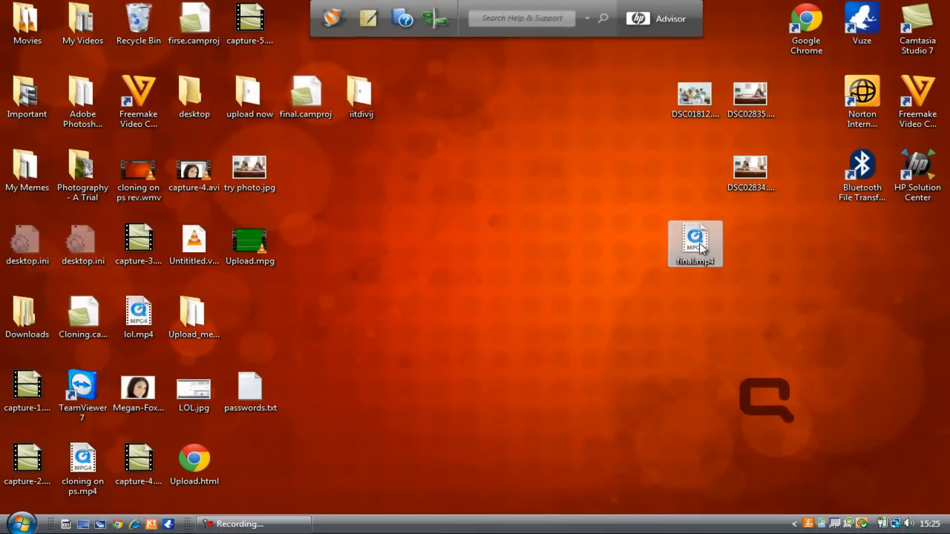
{"action": "mouse_move", "coordinate": [701, 244]}
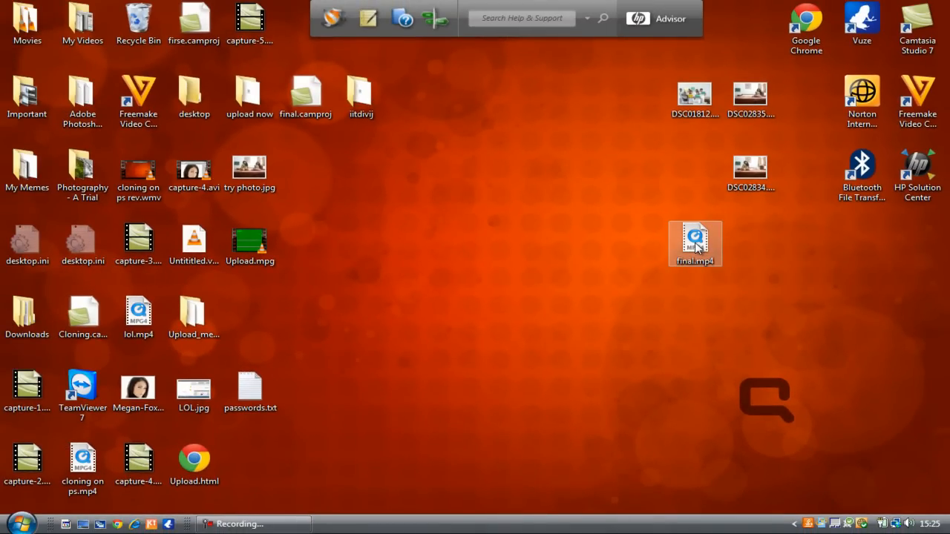
- Open final.mp4 in QuickTime Player and play it back
{"action": "double_click", "coordinate": [695, 244]}
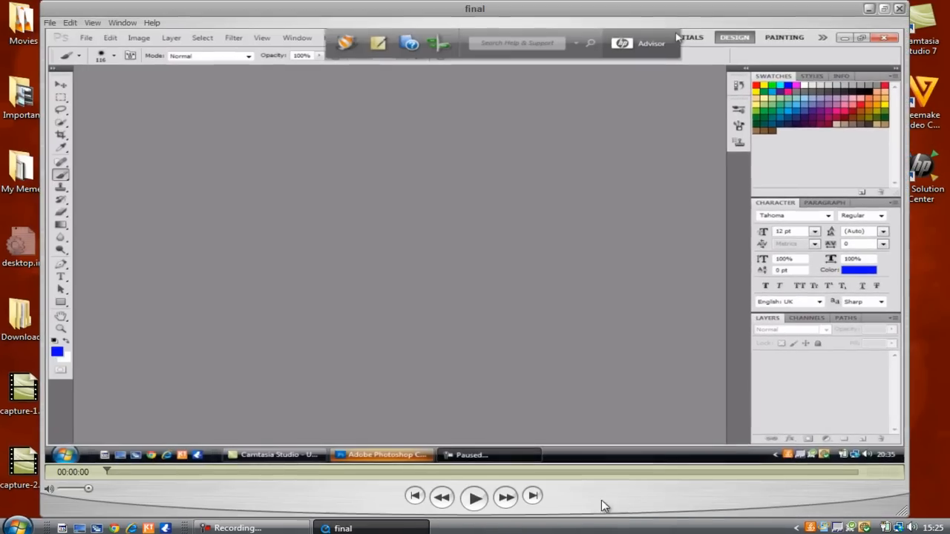
{"action": "left_click", "coordinate": [474, 499]}
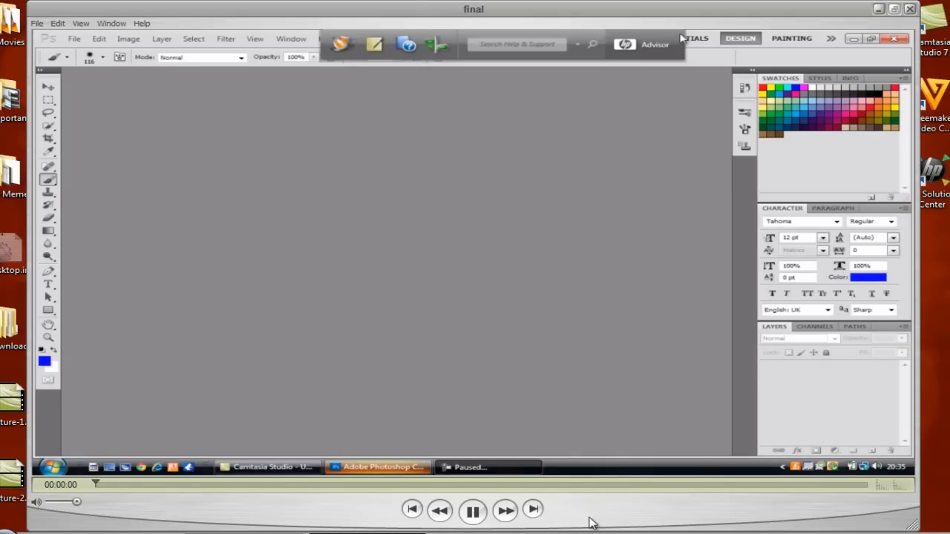
{"action": "left_click", "coordinate": [473, 511]}
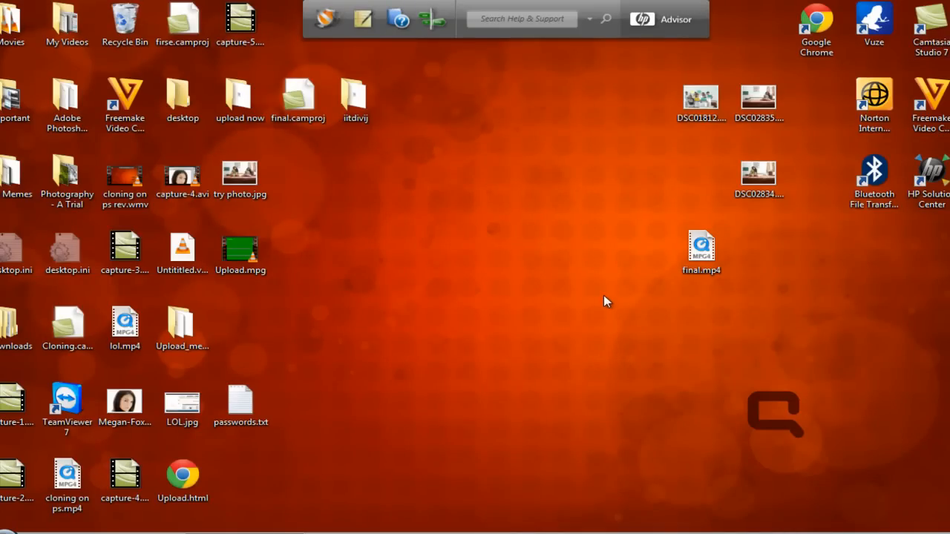
{"action": "mouse_move", "coordinate": [599, 298]}
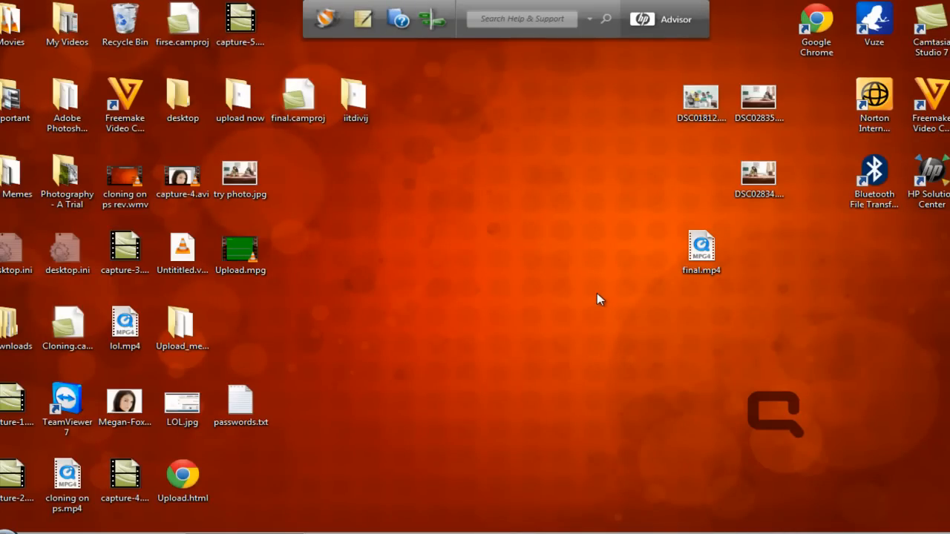